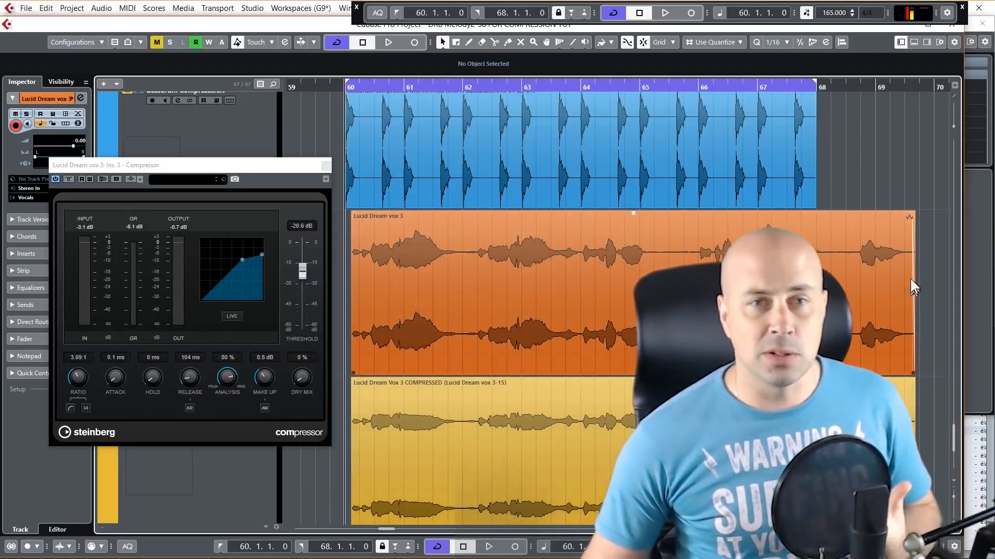
- Lower the vocal compressor threshold, then return it to -20.0 dB for about 13.6 dB reduction
left_click_drag(105, 164, 412, 132)
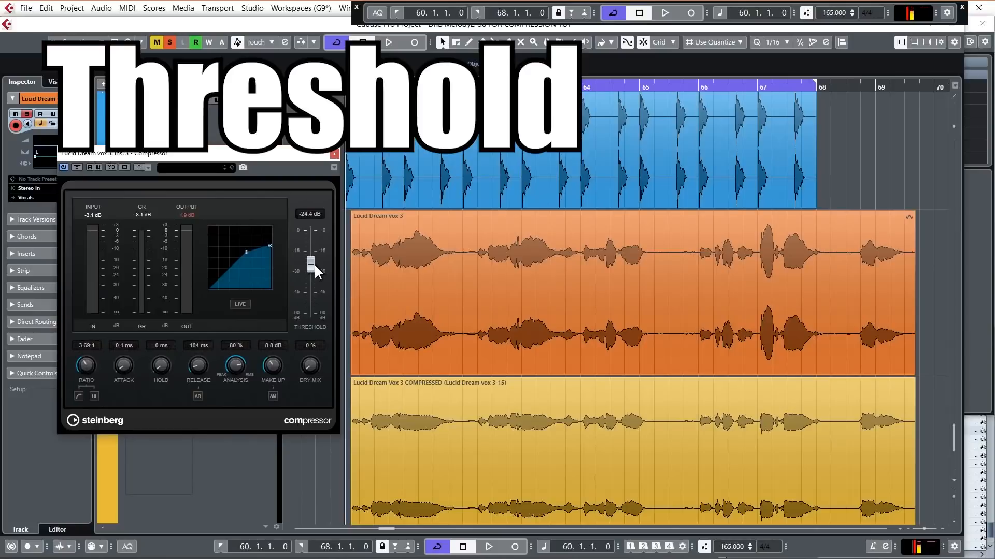
left_click_drag(311, 260, 310, 265)
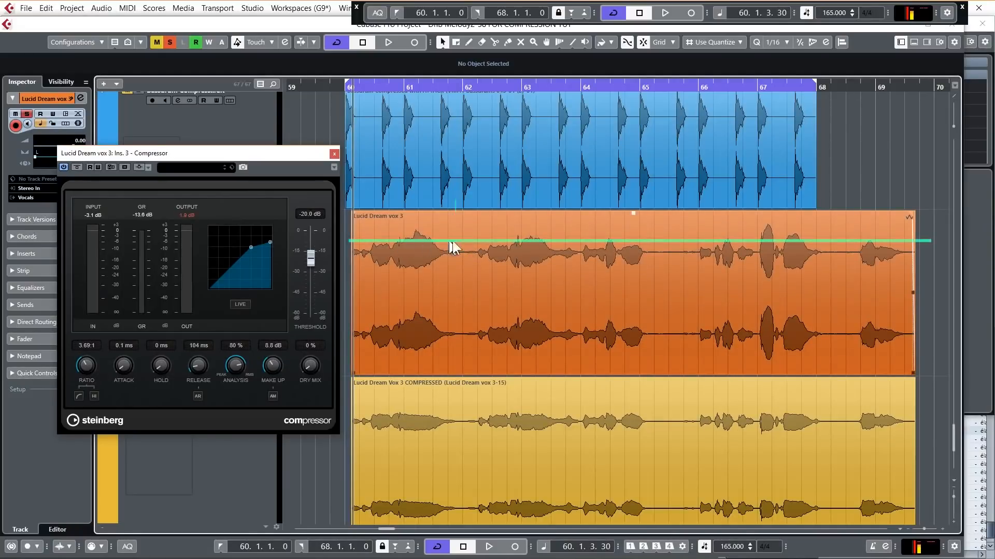
mouse_move(911, 234)
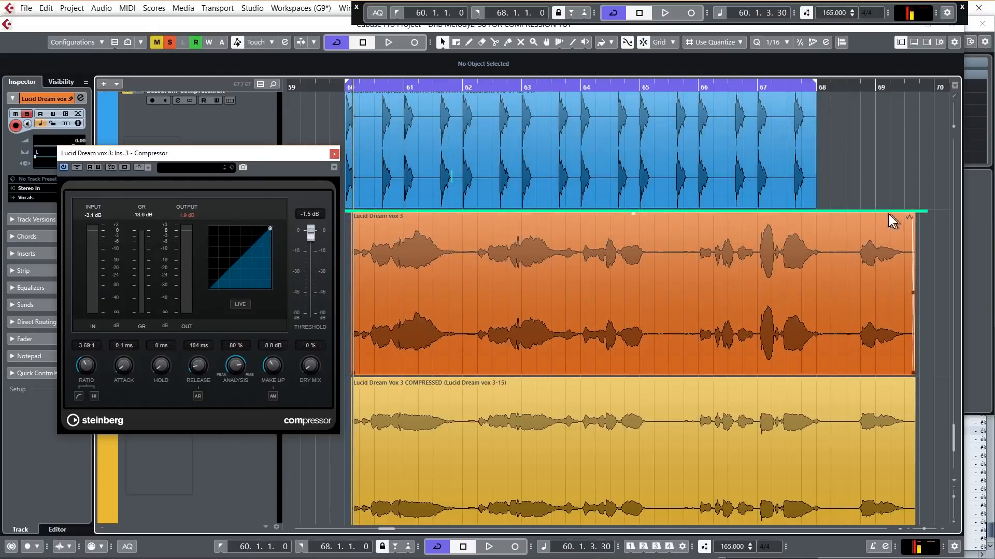
mouse_move(357, 229)
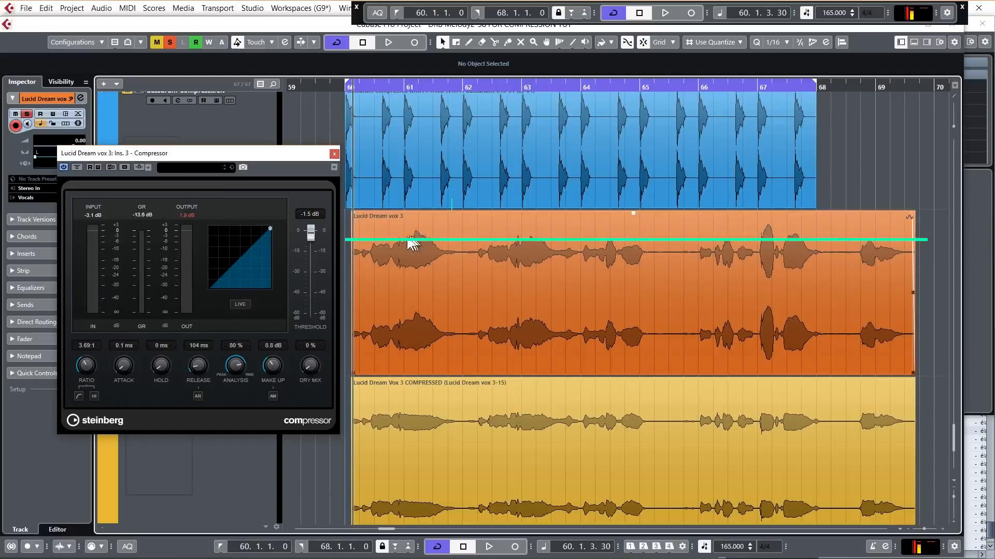
mouse_move(412, 231)
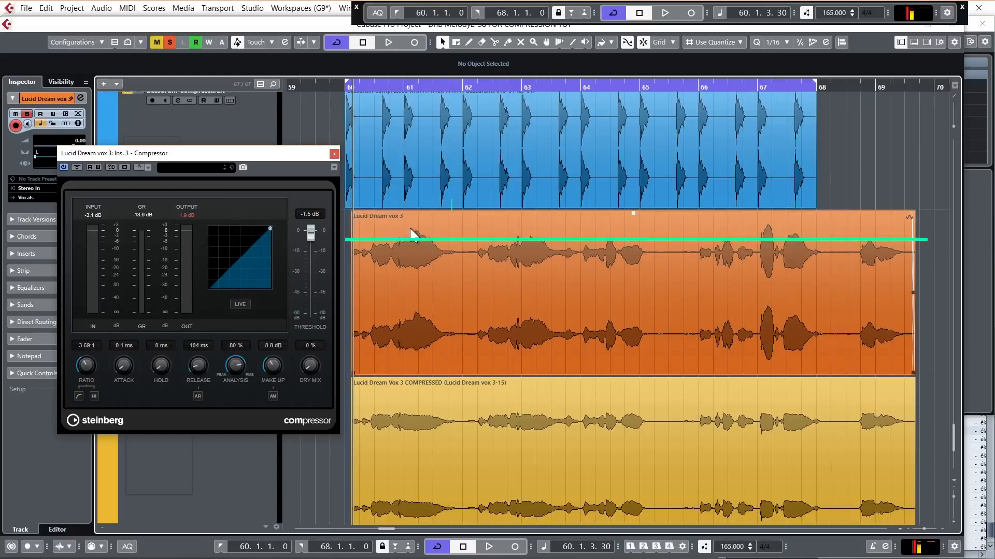
mouse_move(393, 242)
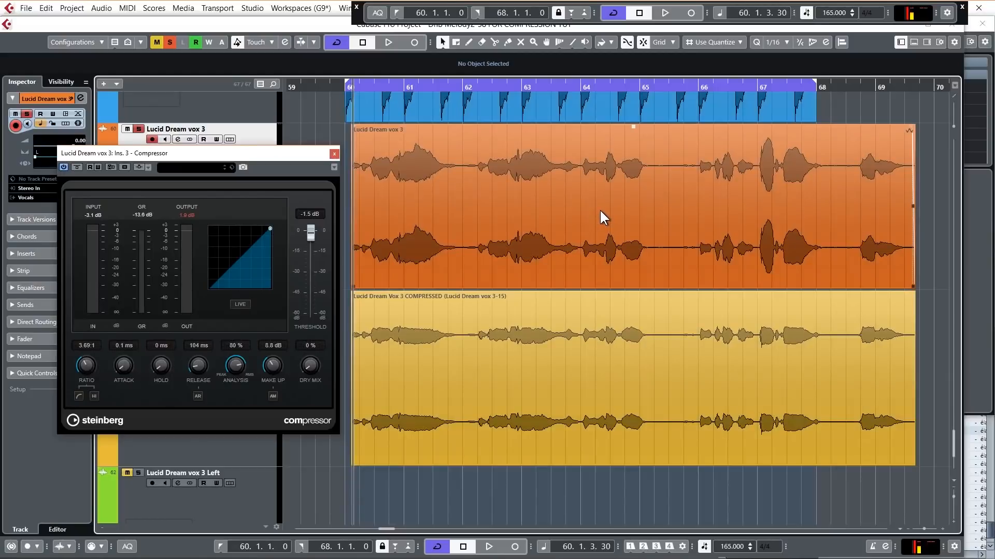
mouse_move(617, 224)
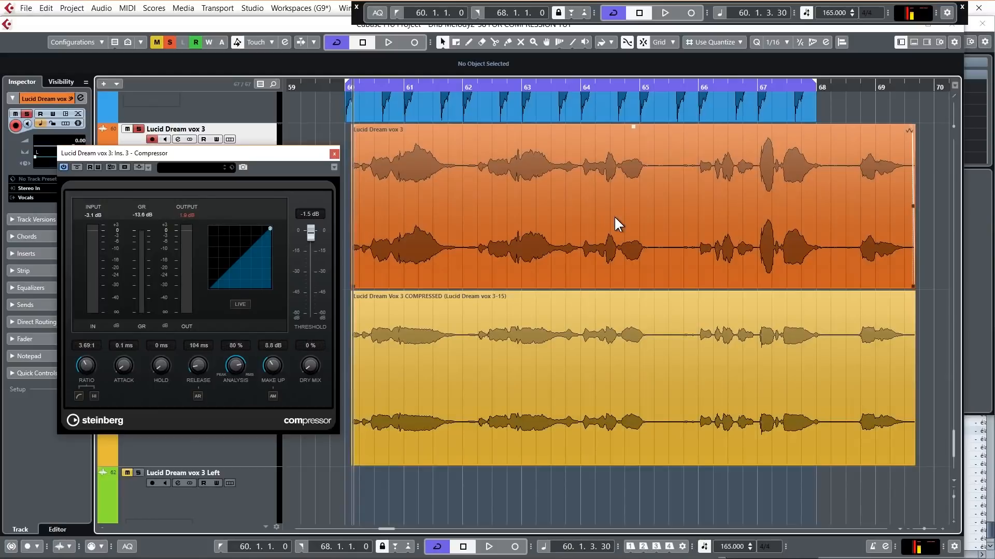
mouse_move(618, 246)
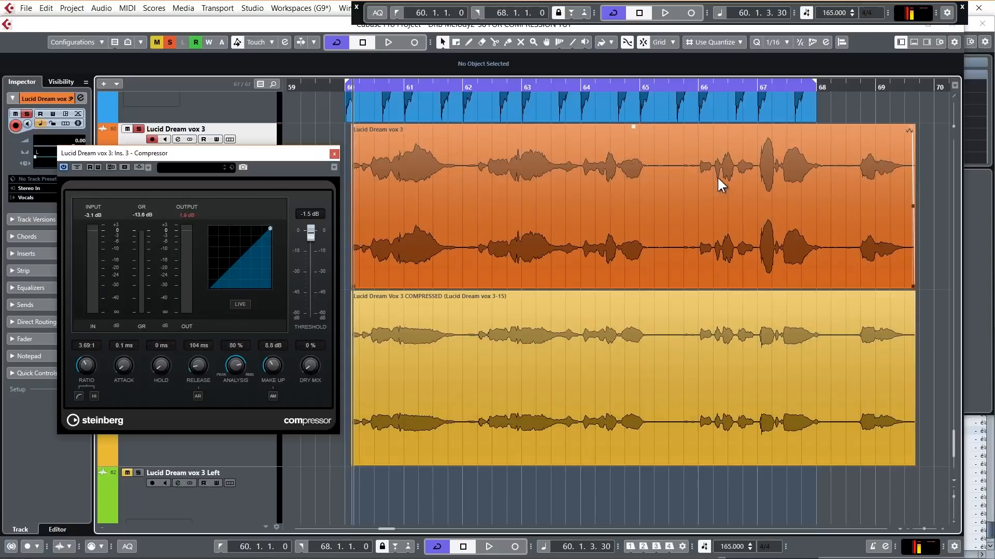
mouse_move(786, 162)
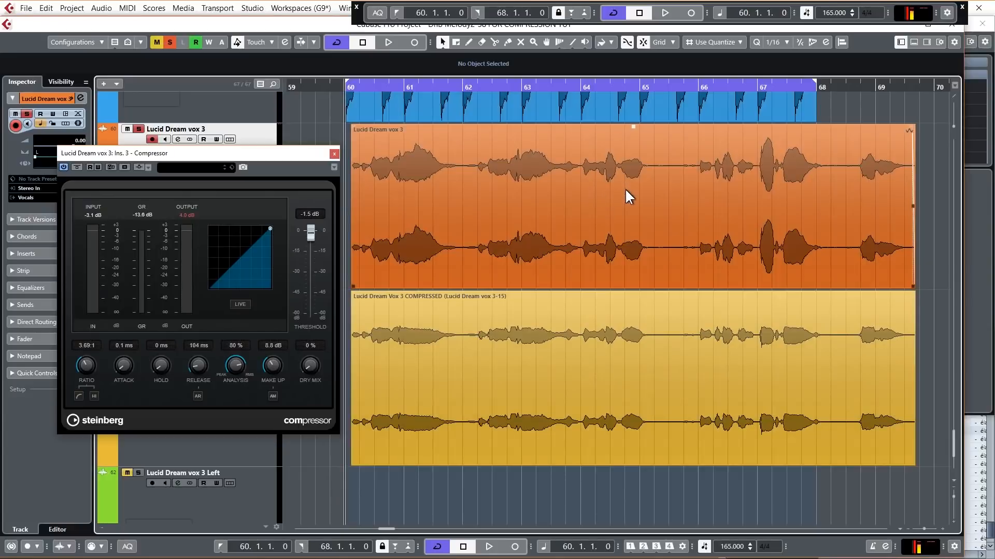
left_click(628, 210)
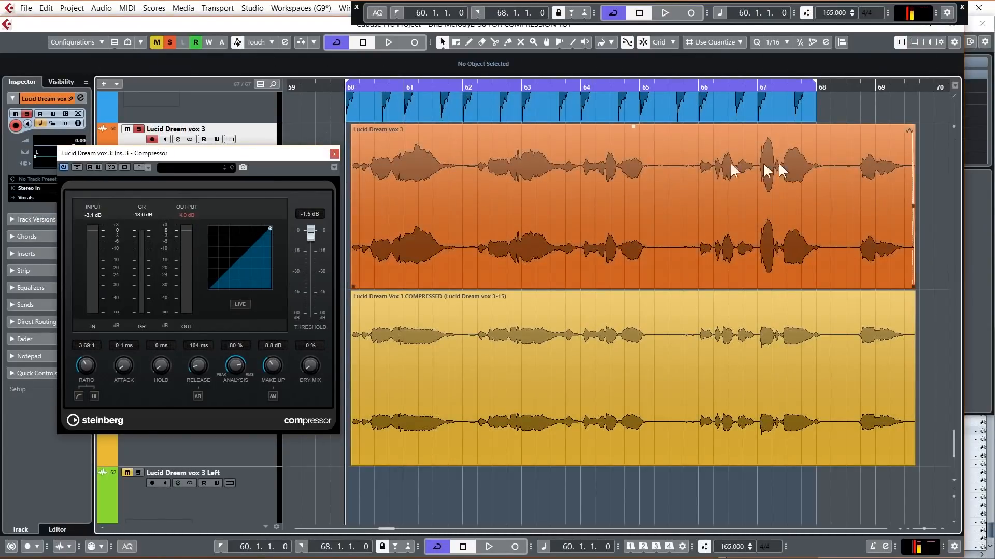
mouse_move(777, 336)
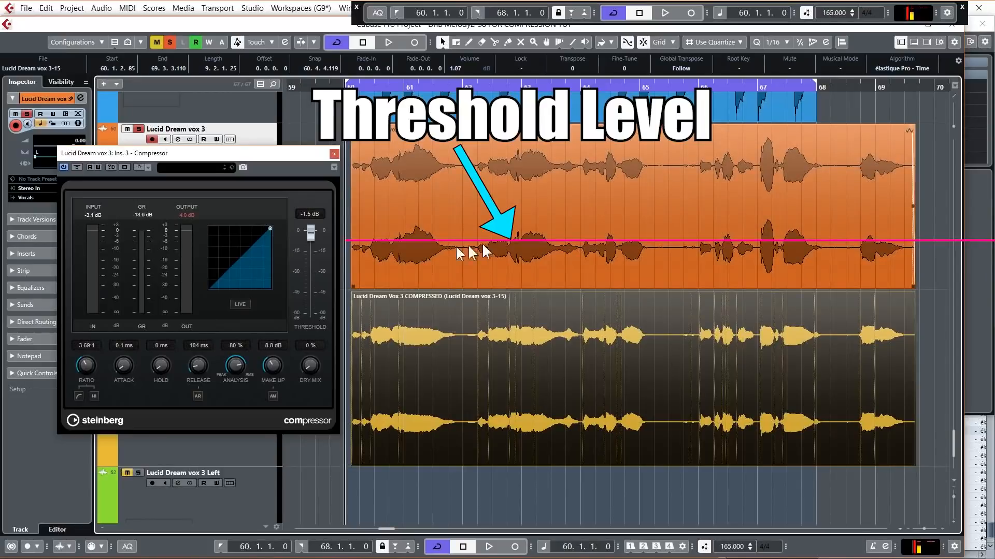
mouse_move(752, 158)
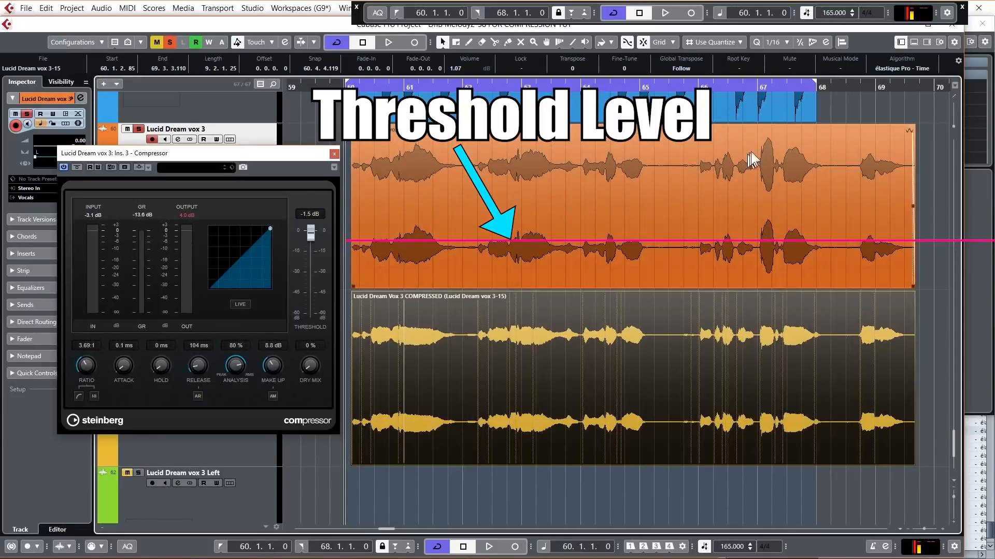
mouse_move(779, 166)
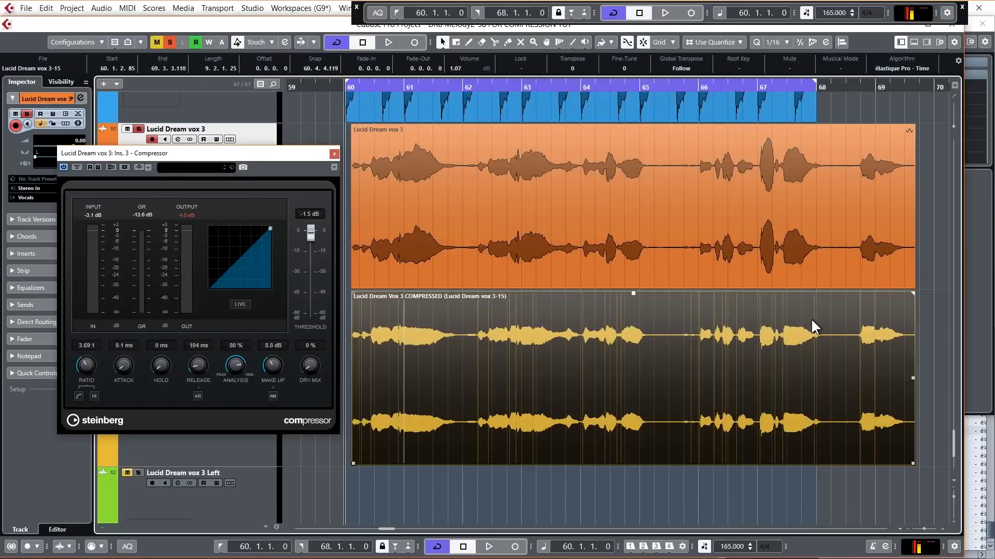
mouse_move(585, 336)
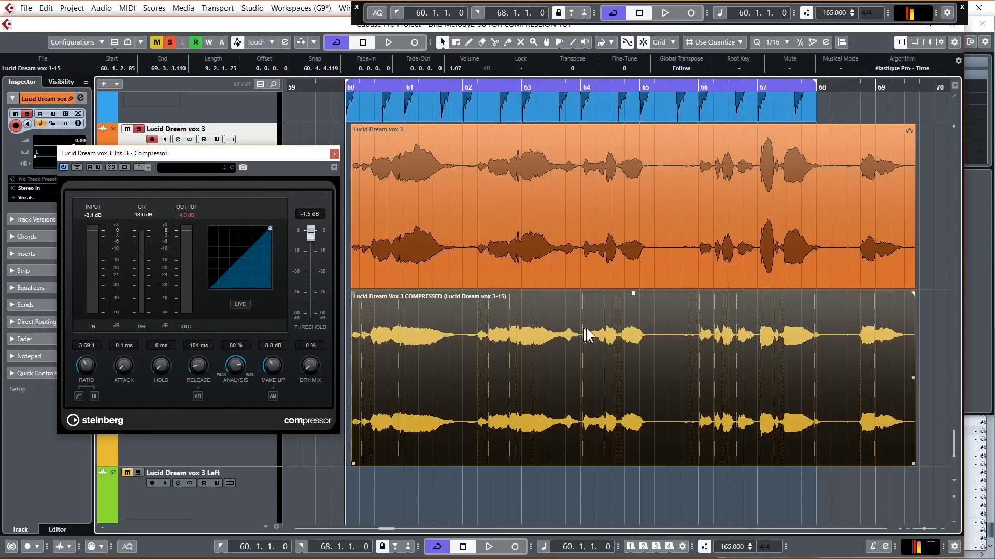
mouse_move(593, 334)
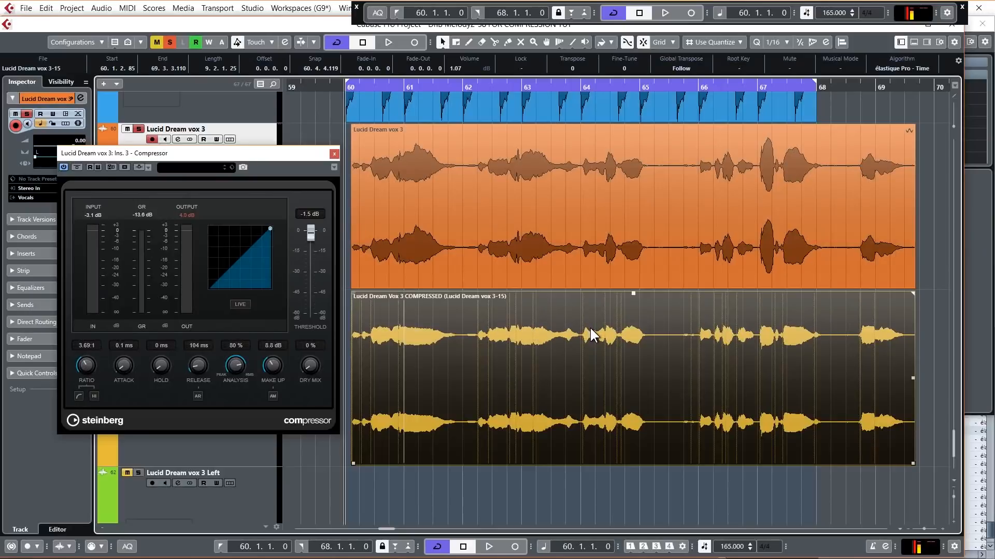
mouse_move(588, 340)
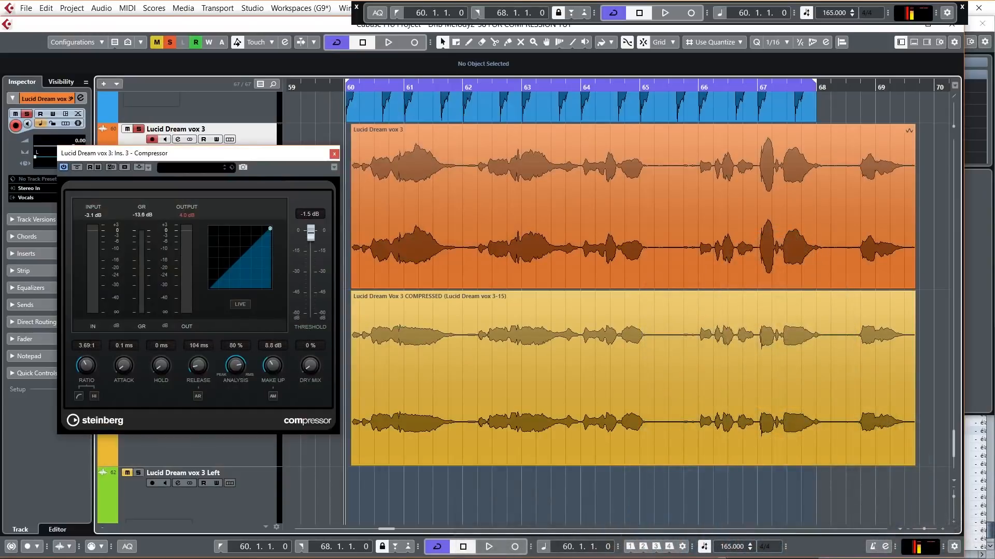
mouse_move(282, 157)
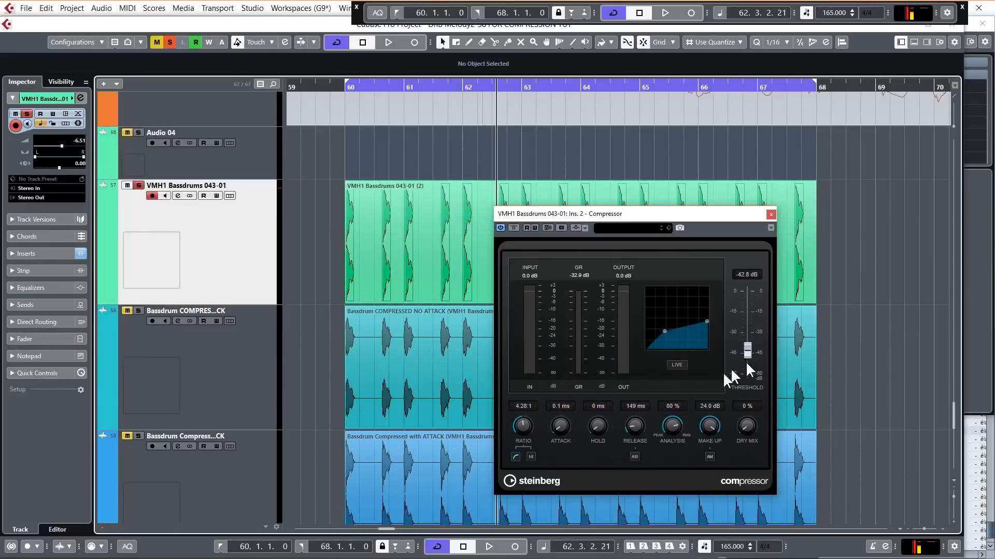
mouse_move(634, 372)
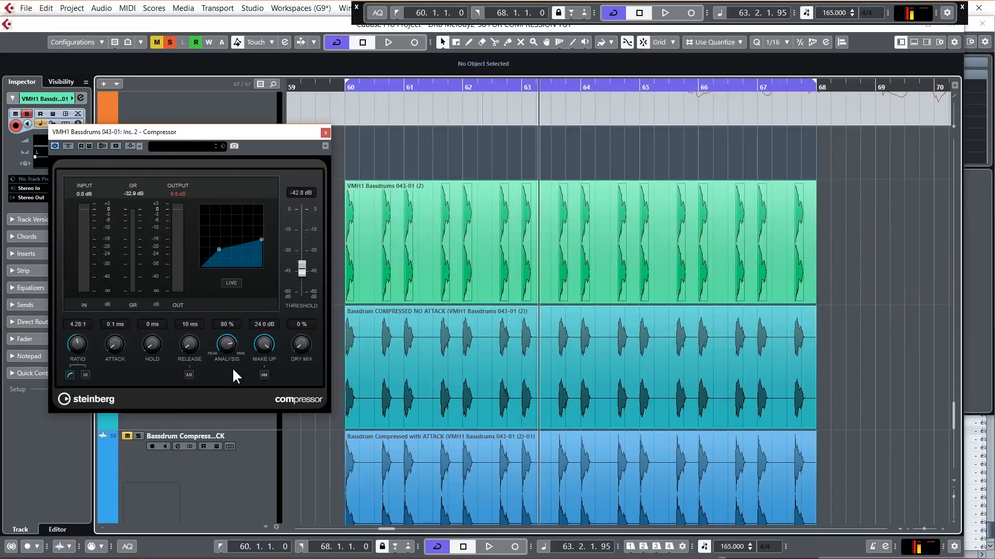
mouse_move(241, 381)
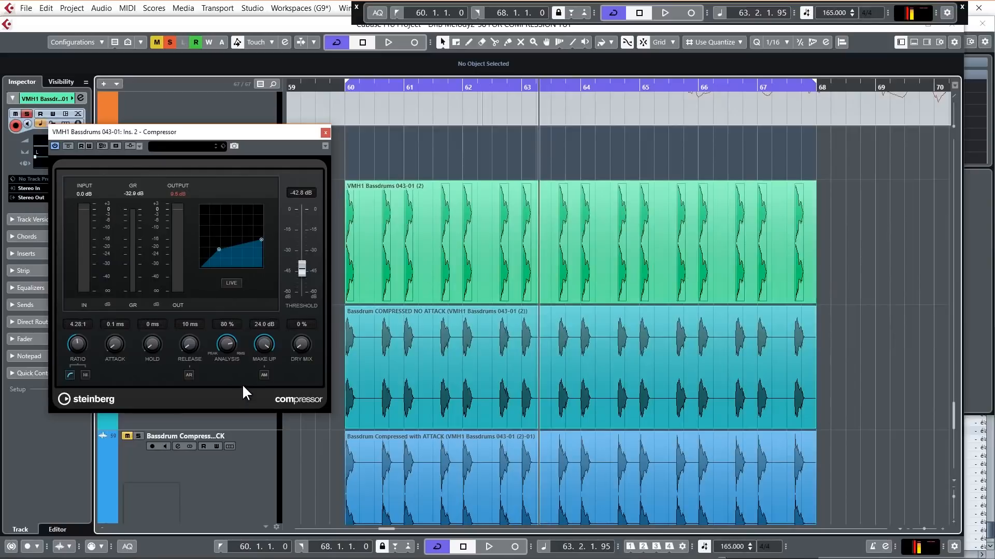
mouse_move(281, 396)
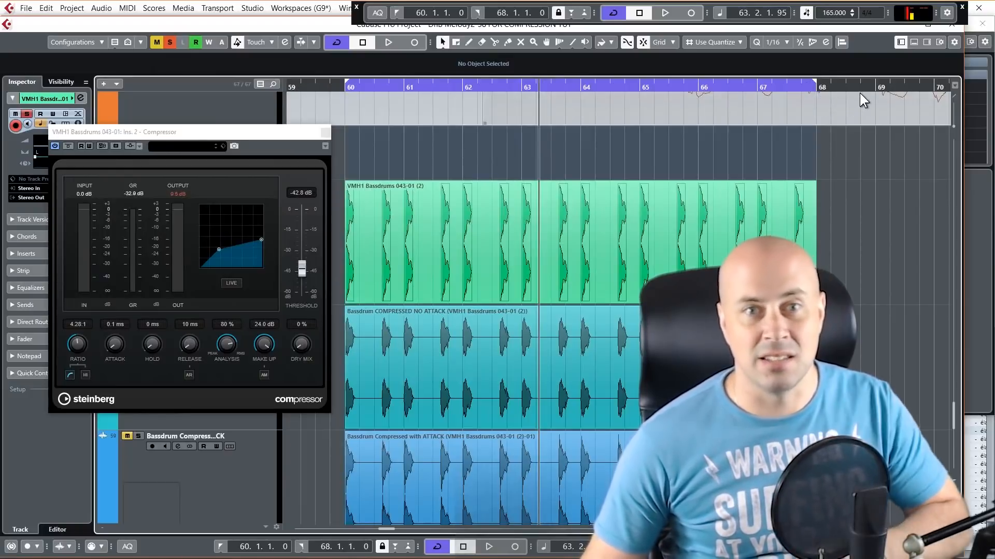
mouse_move(858, 106)
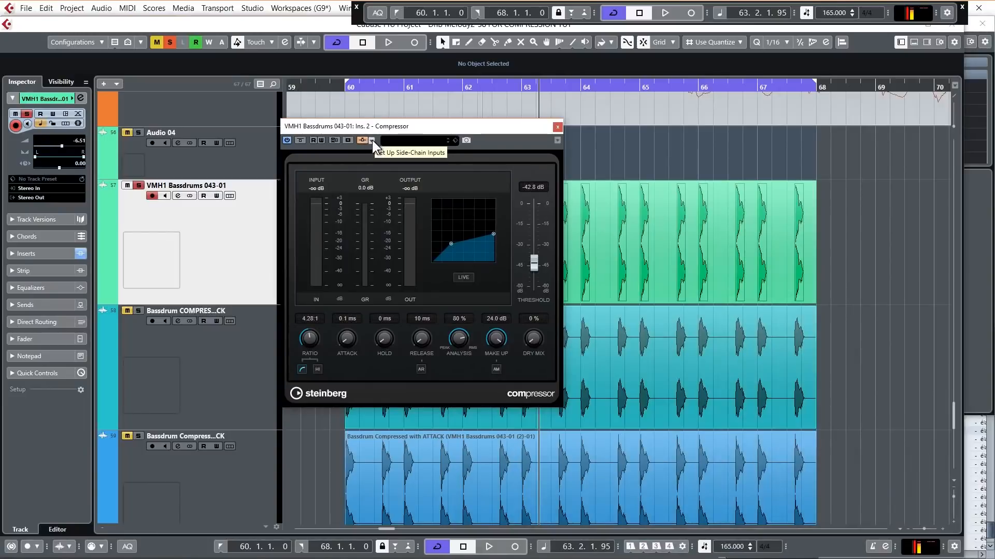
- Add the Snare channel at 0.00 dB as a side-chain input to the bass drum compressor
left_click(371, 141)
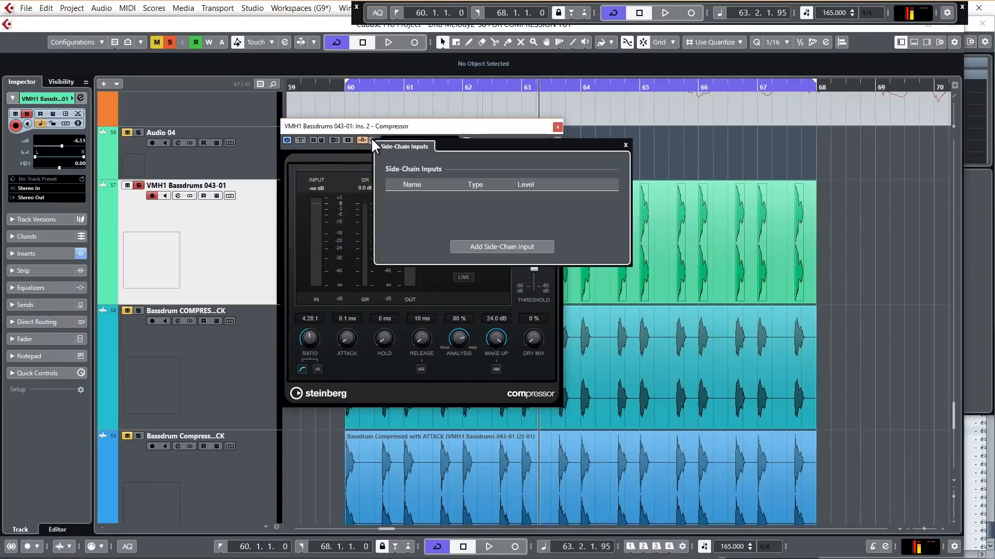
left_click(501, 246)
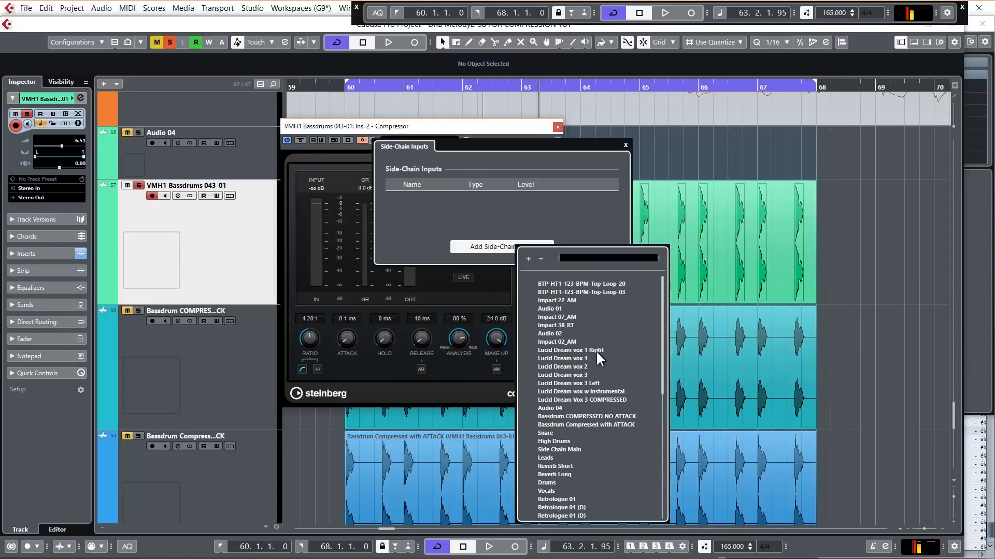
mouse_move(591, 361)
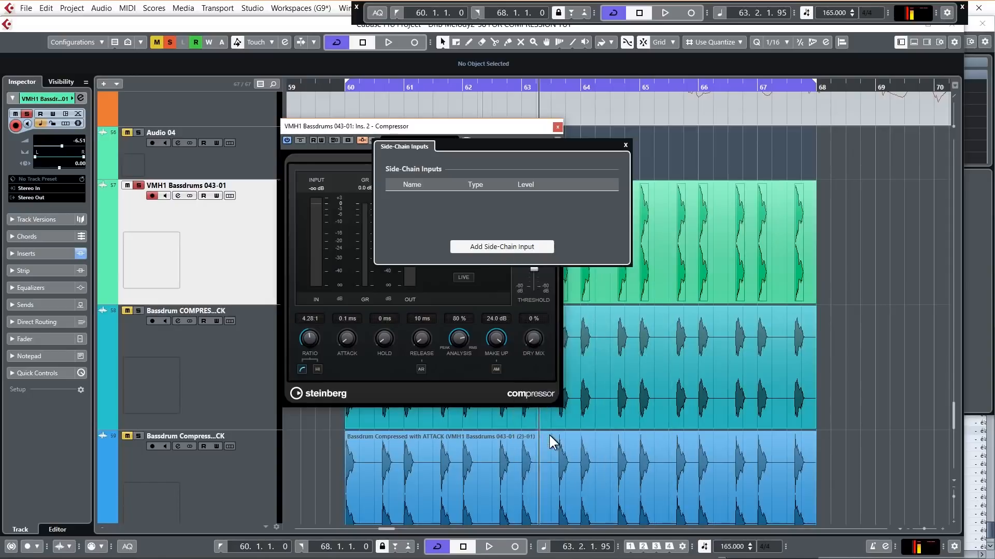
left_click(501, 247)
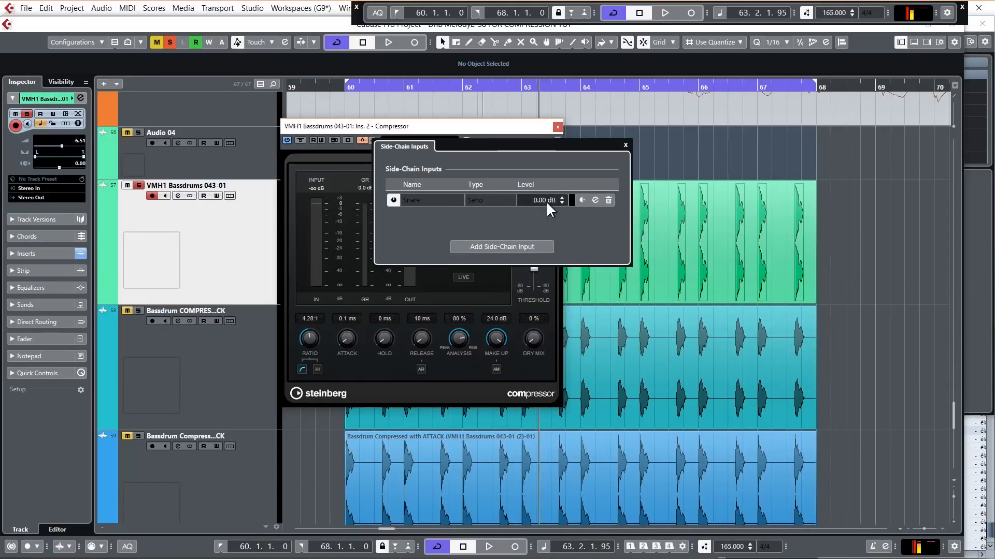
mouse_move(574, 218)
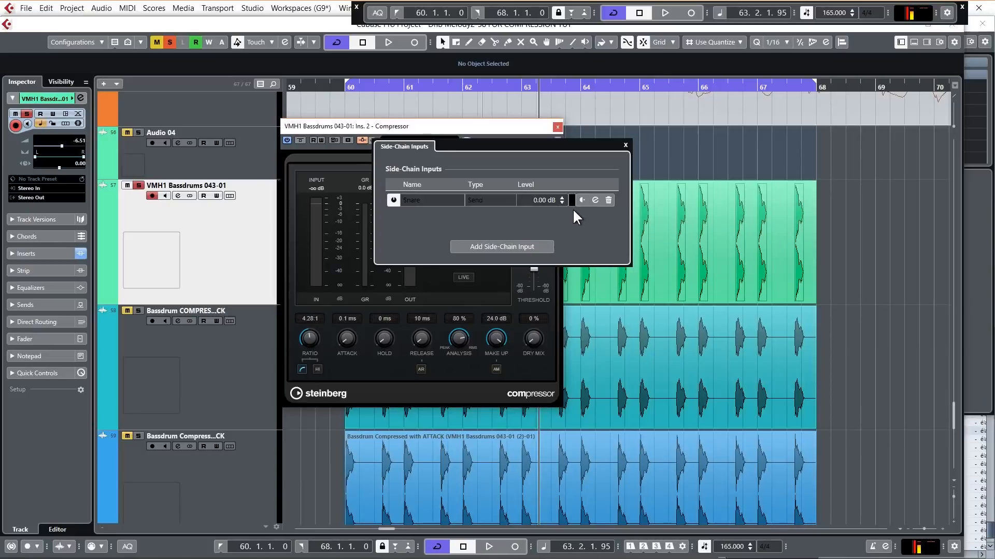
mouse_move(582, 236)
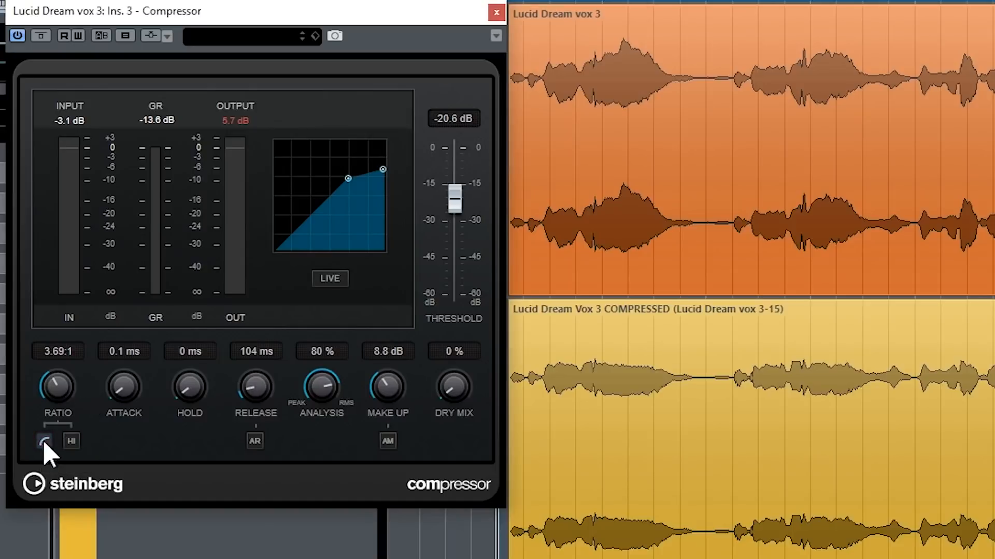
mouse_move(44, 441)
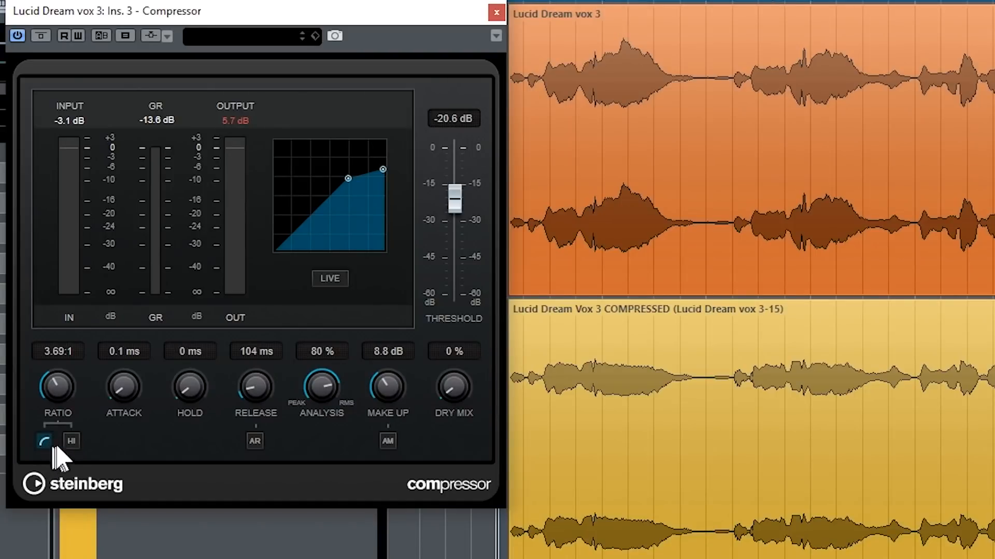
mouse_move(70, 440)
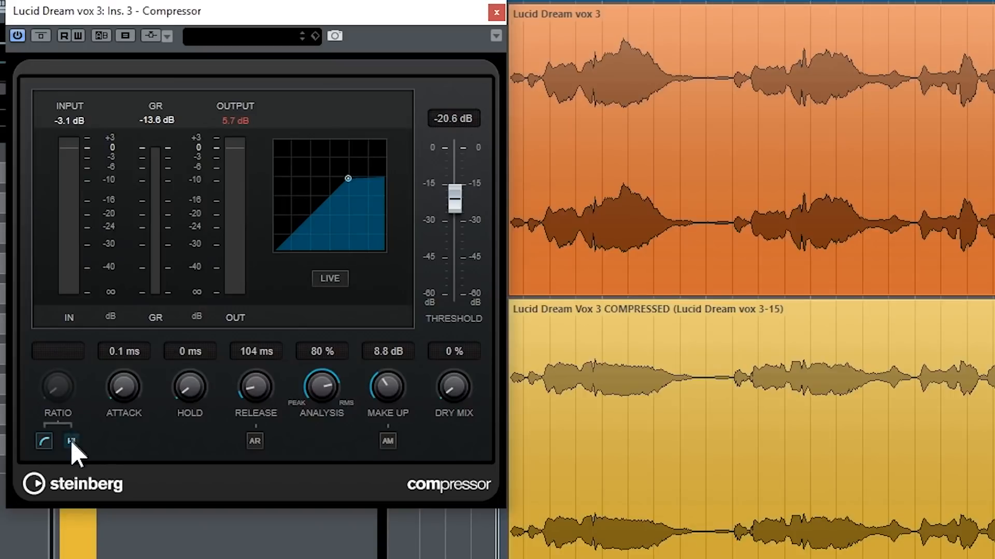
- Enable Auto Release on the vocal compressor running at a 5.69:1 ratio
left_click(255, 440)
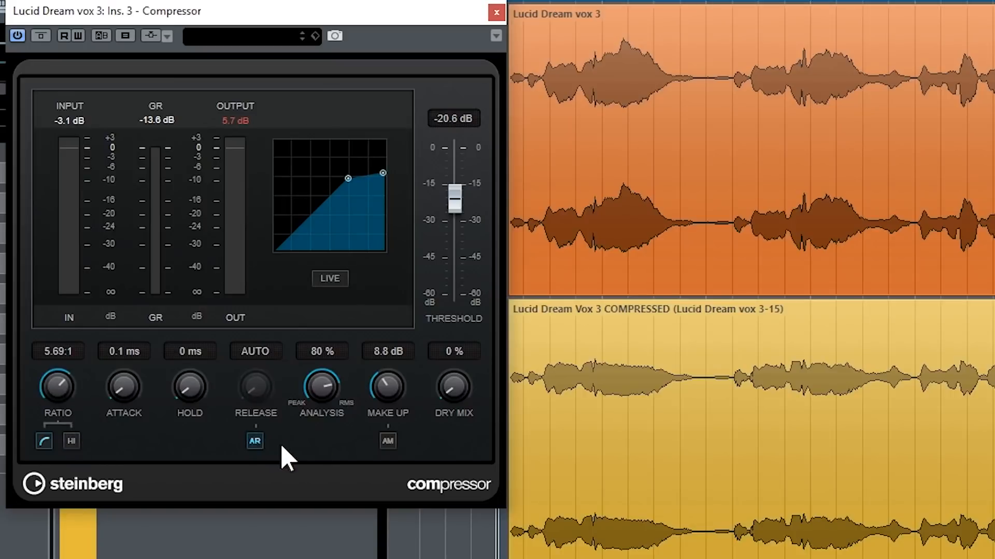
mouse_move(254, 441)
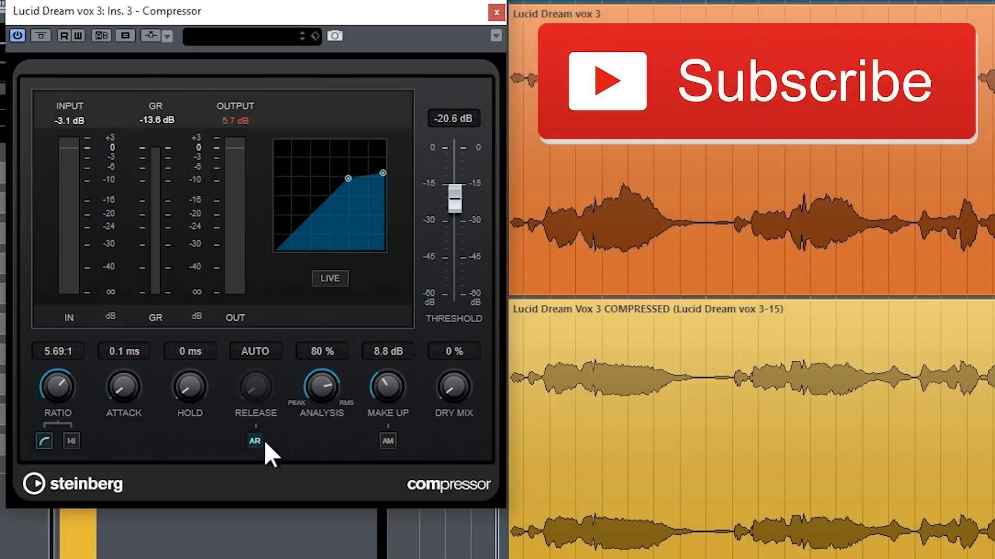
mouse_move(254, 441)
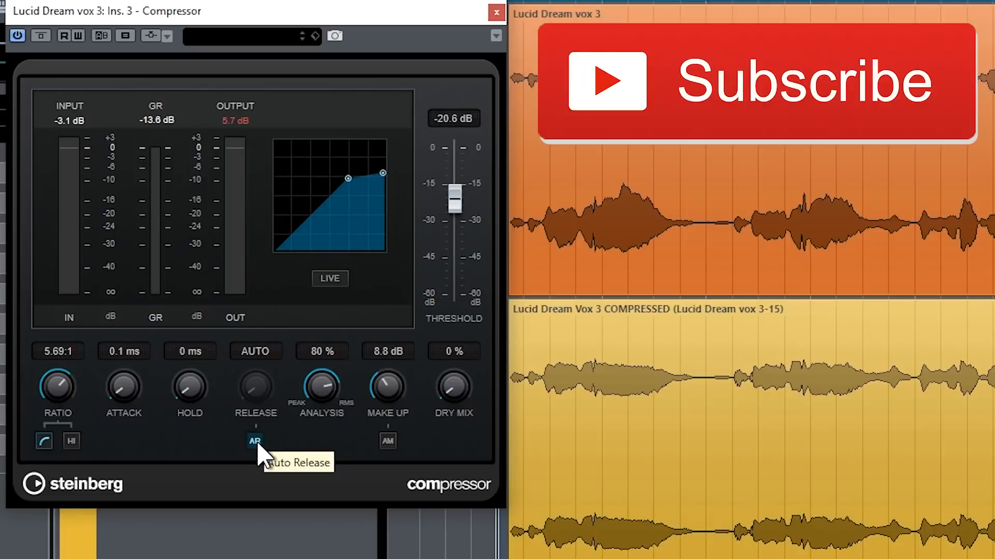
mouse_move(253, 460)
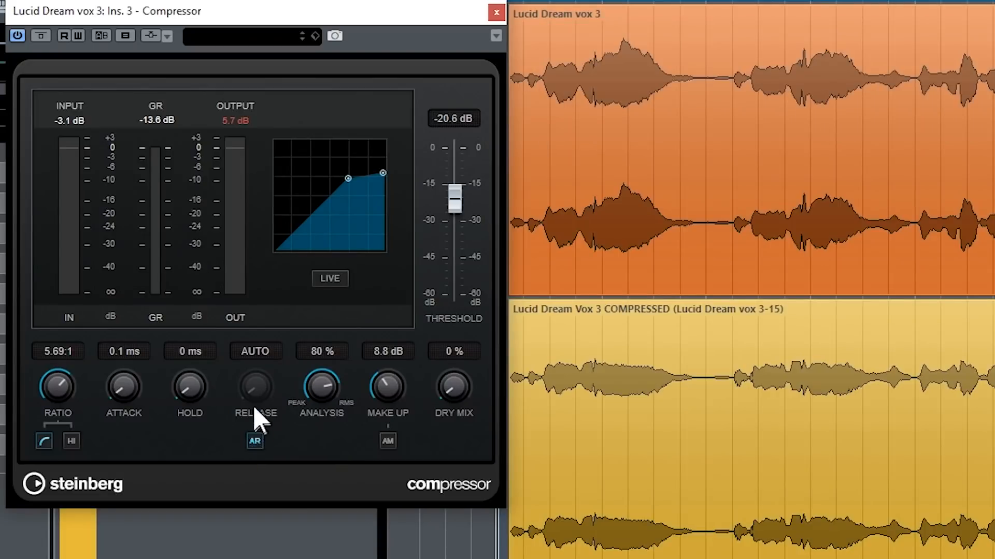
mouse_move(253, 441)
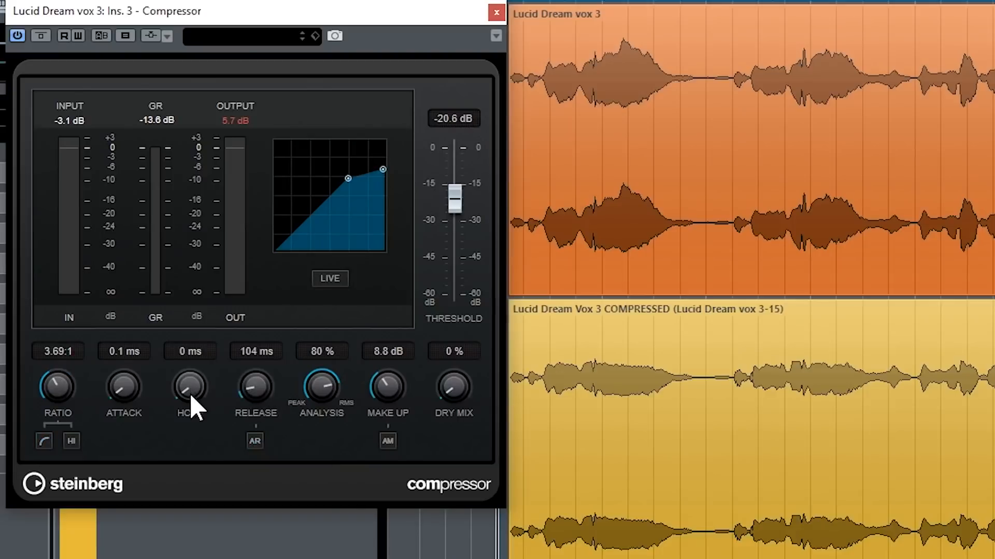
mouse_move(197, 404)
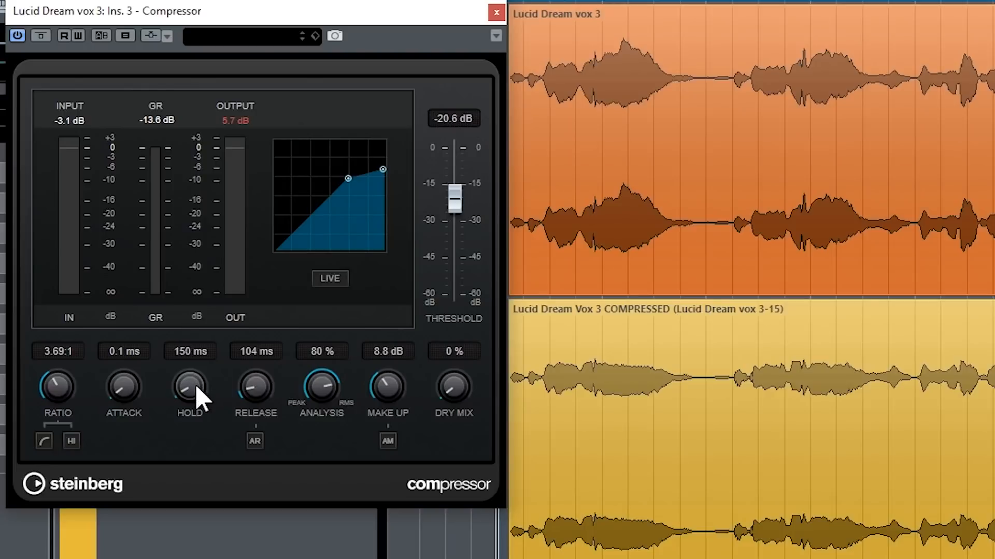
mouse_move(203, 397)
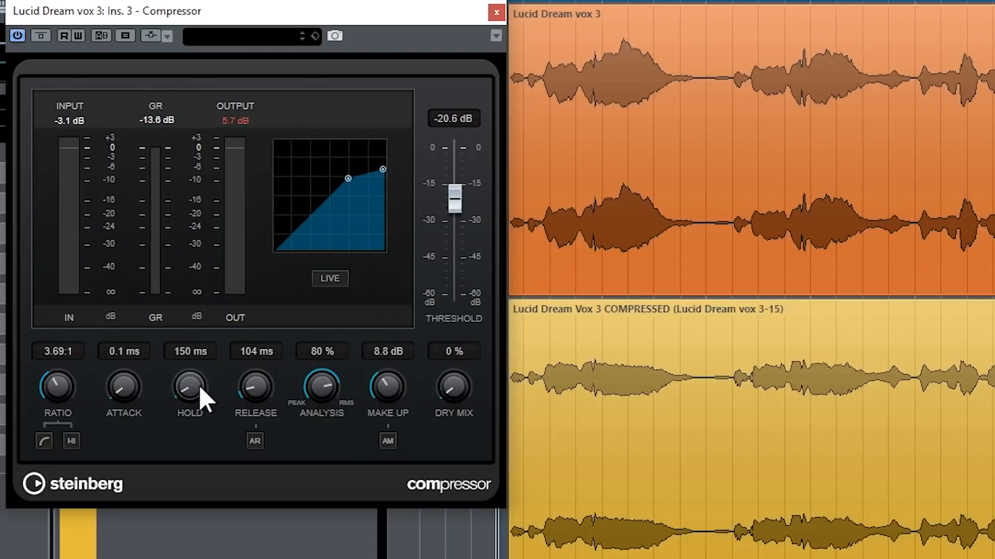
mouse_move(124, 387)
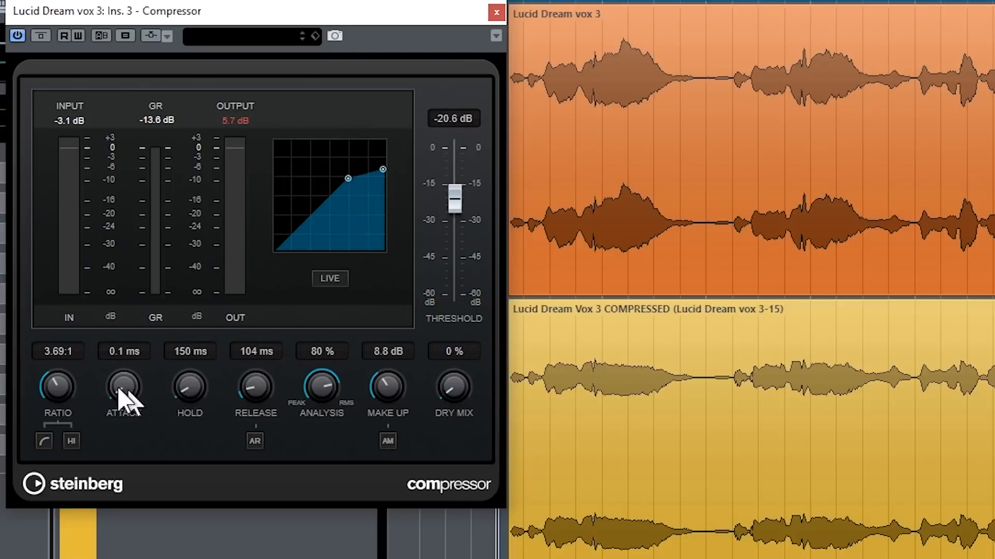
mouse_move(124, 399)
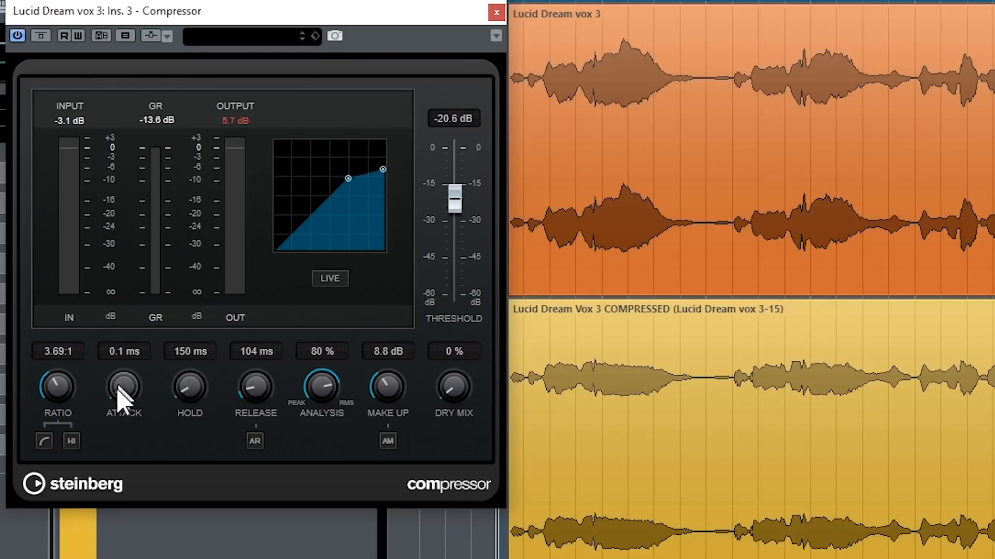
mouse_move(125, 406)
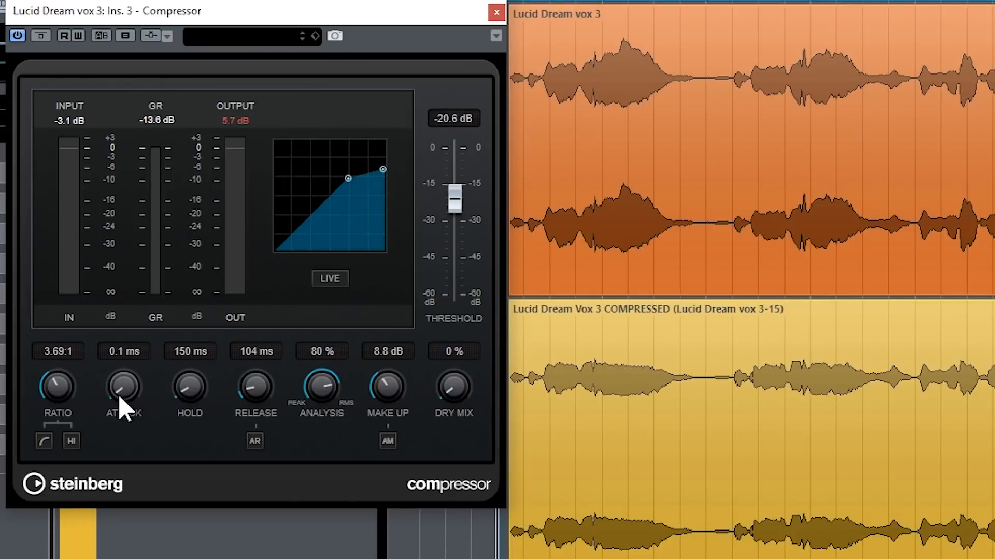
mouse_move(129, 419)
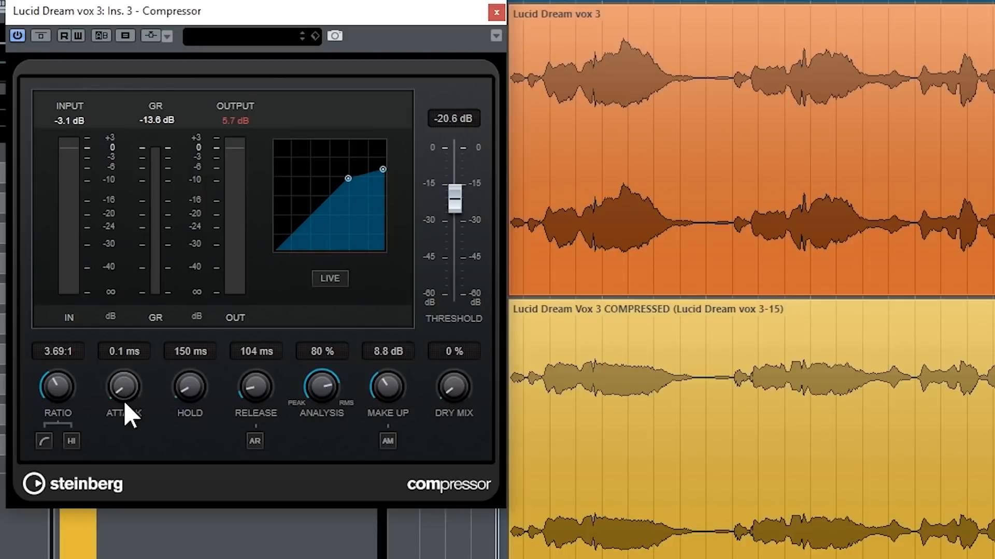
mouse_move(138, 404)
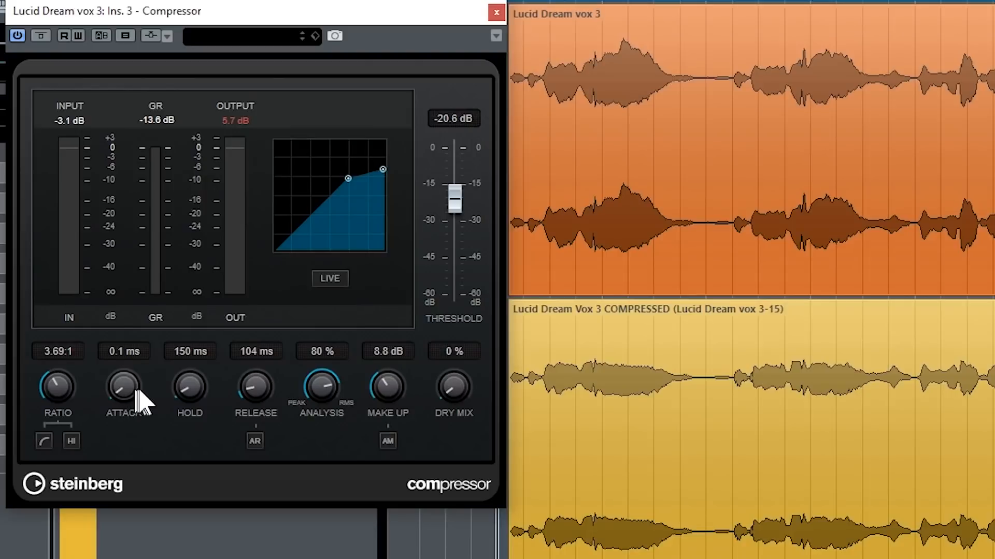
mouse_move(130, 393)
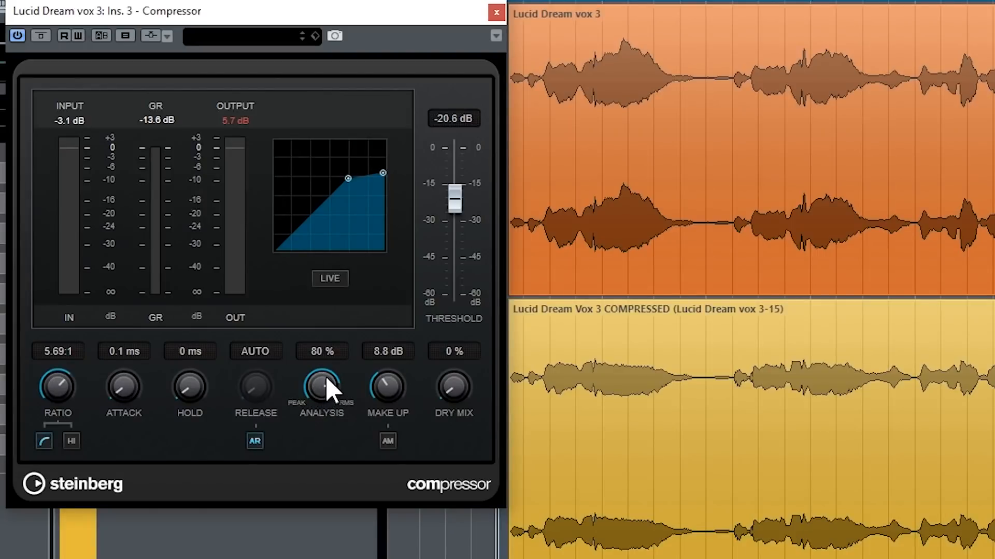
mouse_move(336, 406)
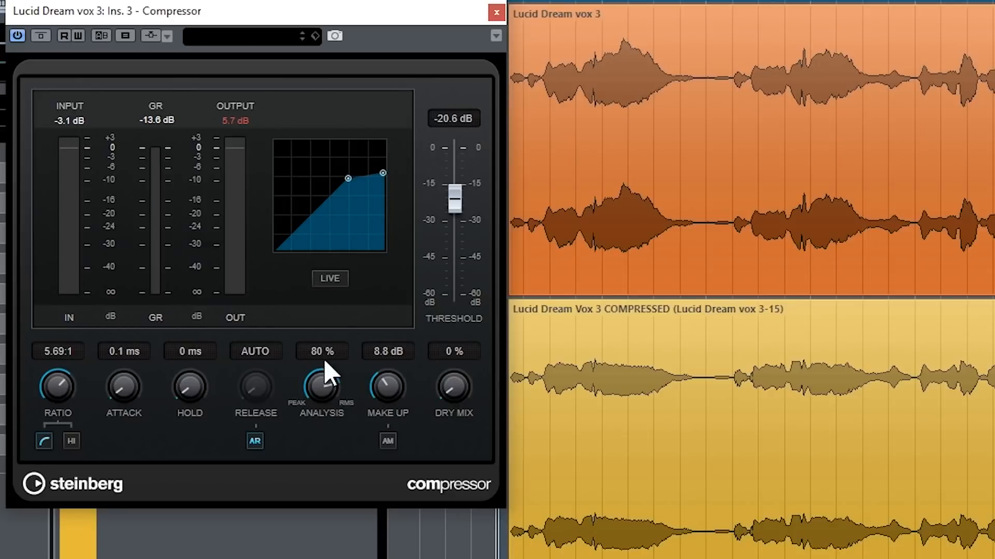
mouse_move(311, 422)
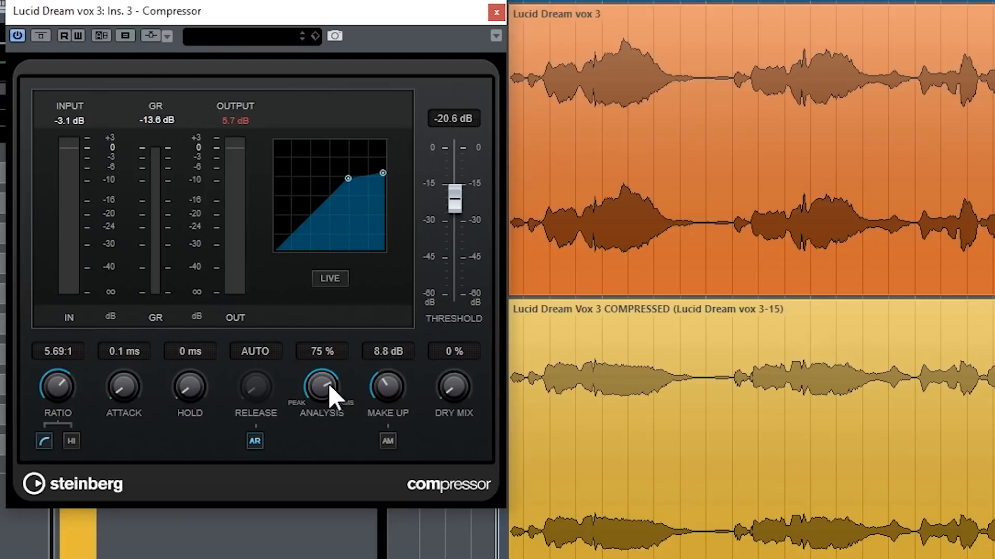
mouse_move(332, 403)
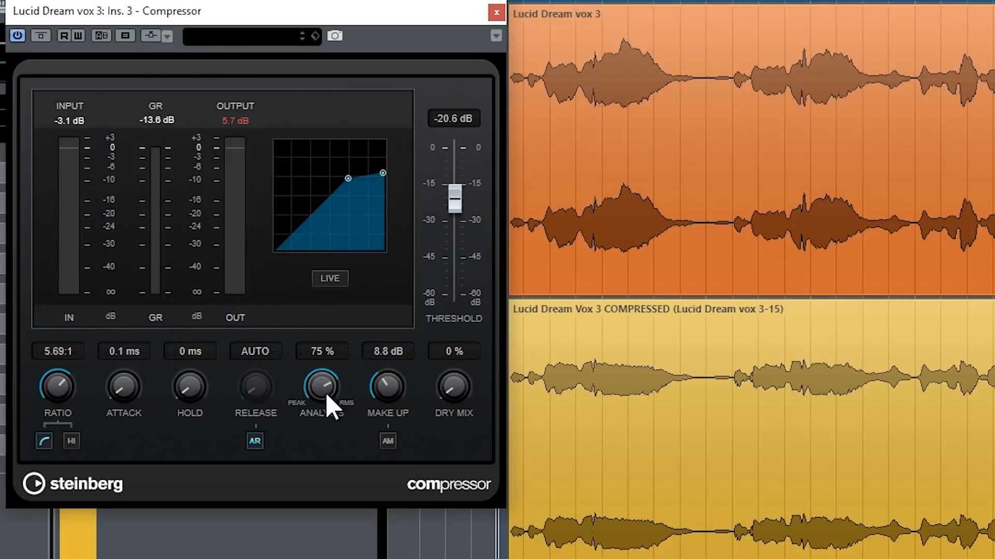
mouse_move(416, 390)
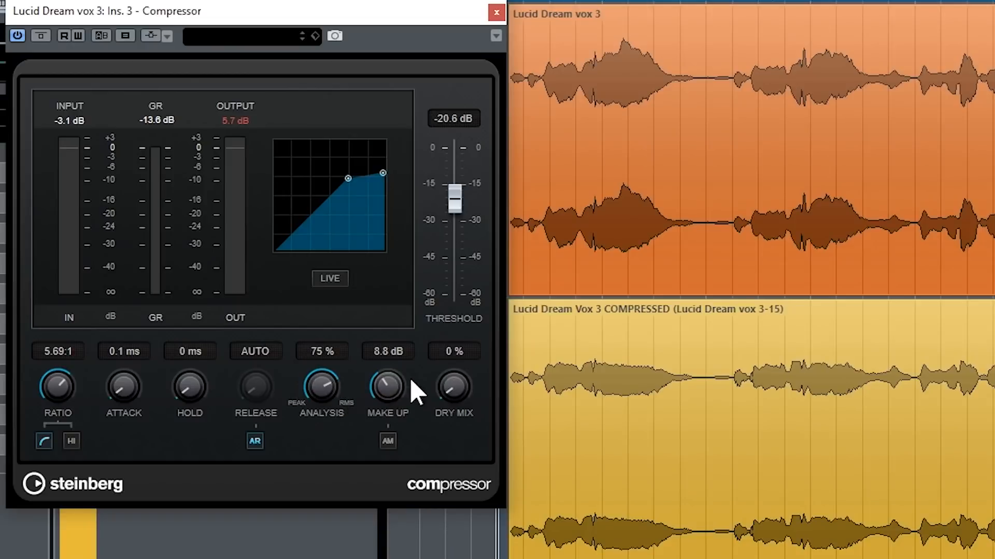
mouse_move(400, 399)
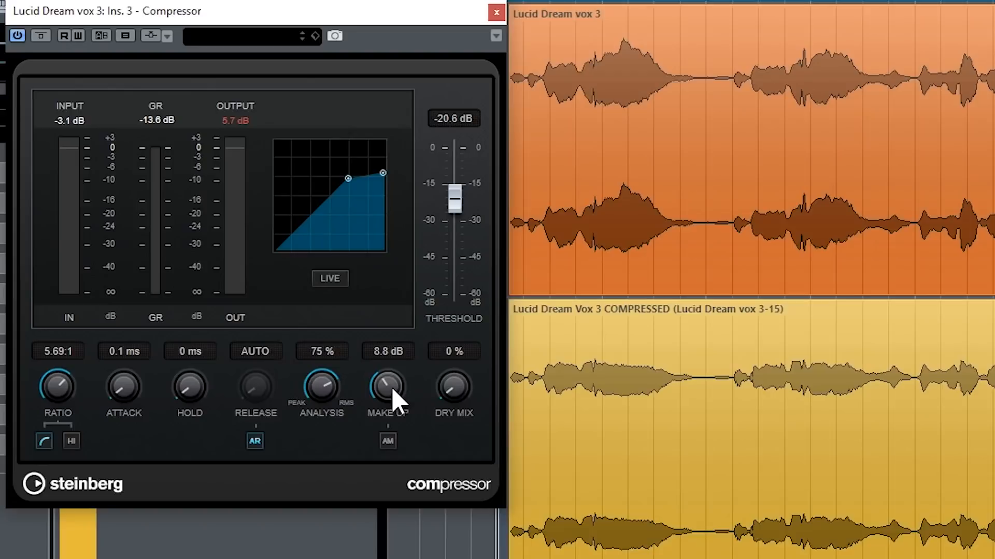
mouse_move(387, 453)
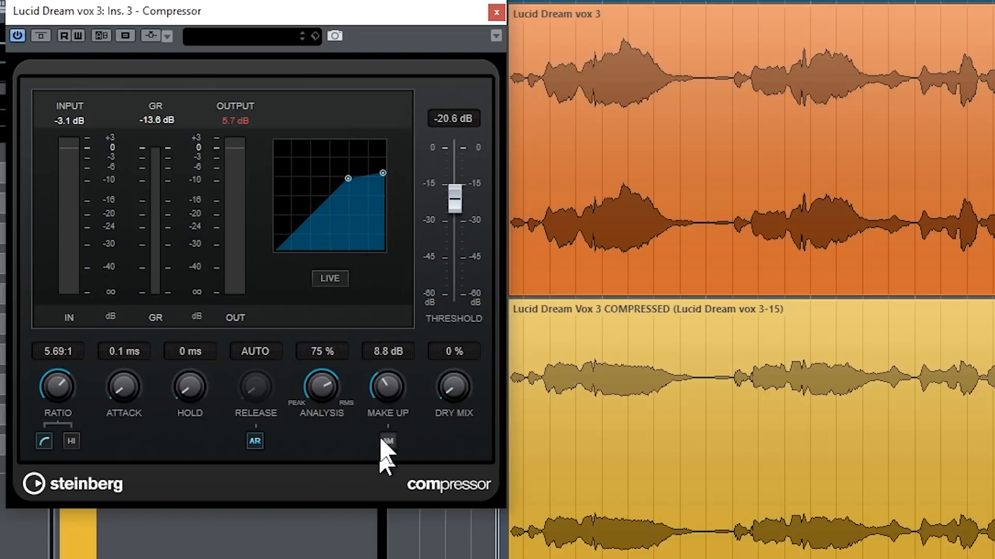
mouse_move(405, 403)
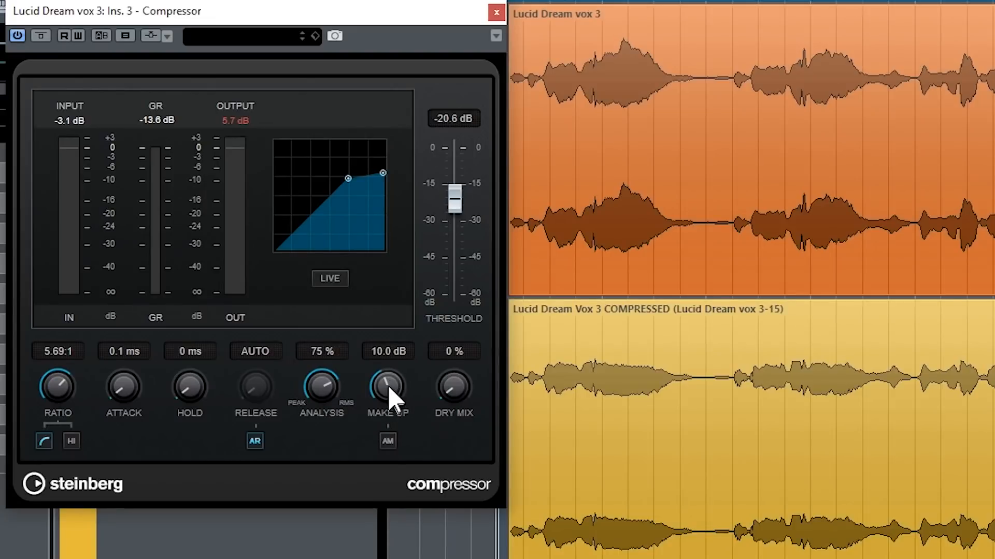
mouse_move(396, 399)
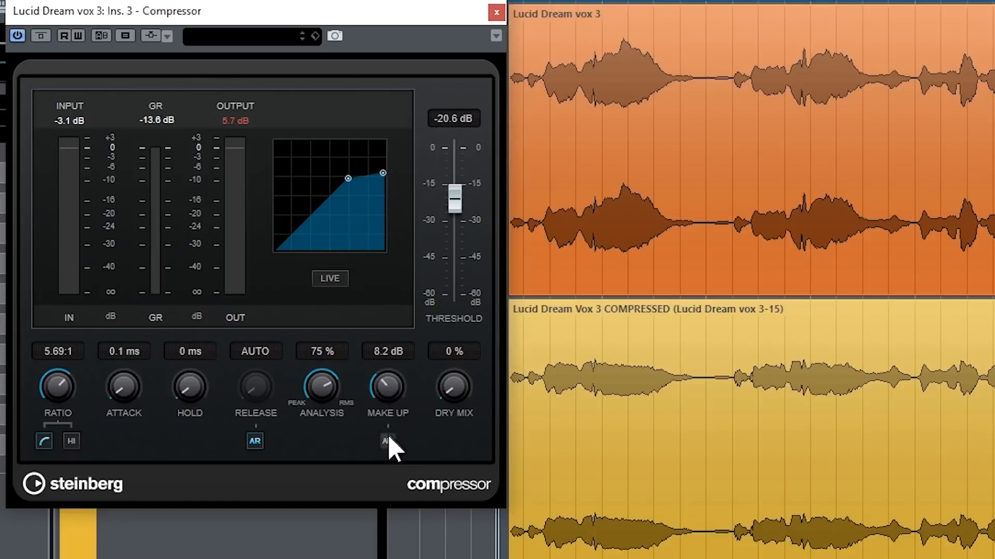
- Toggle Auto Make-Up on the vocal compressor
left_click(387, 441)
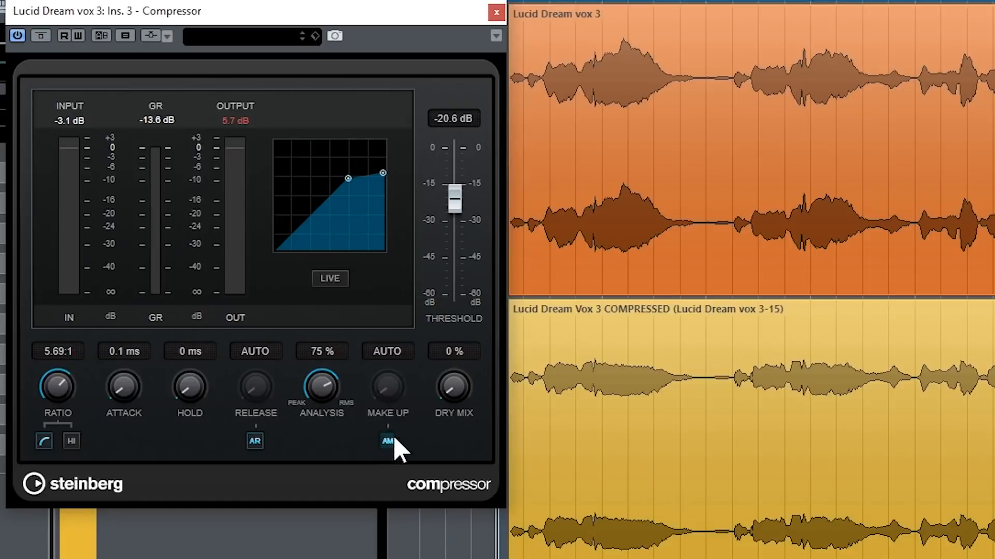
mouse_move(388, 441)
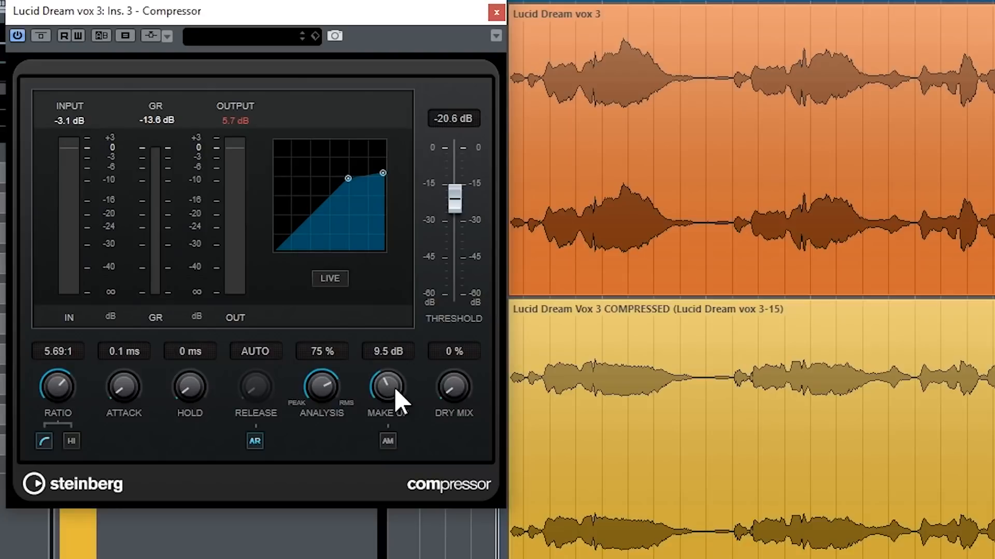
mouse_move(453, 393)
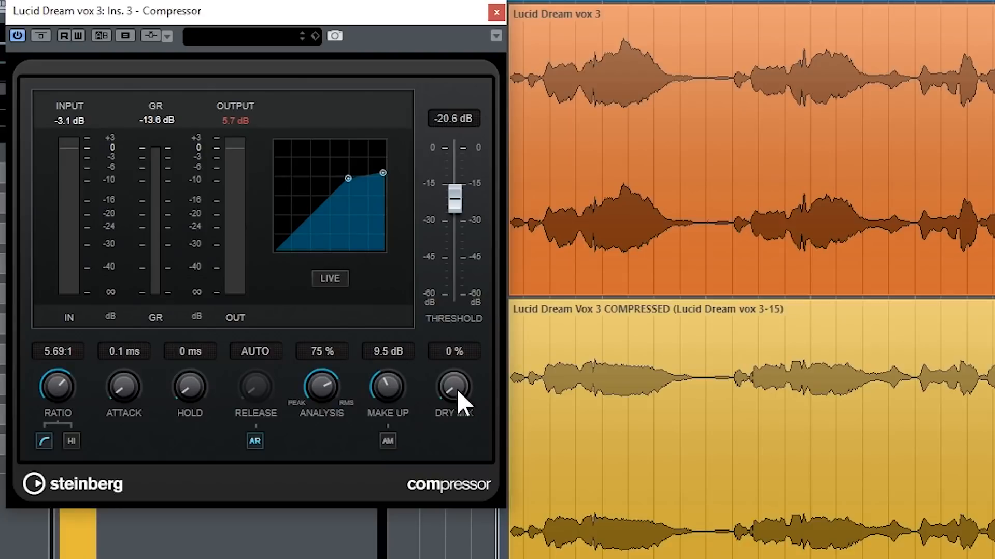
mouse_move(457, 374)
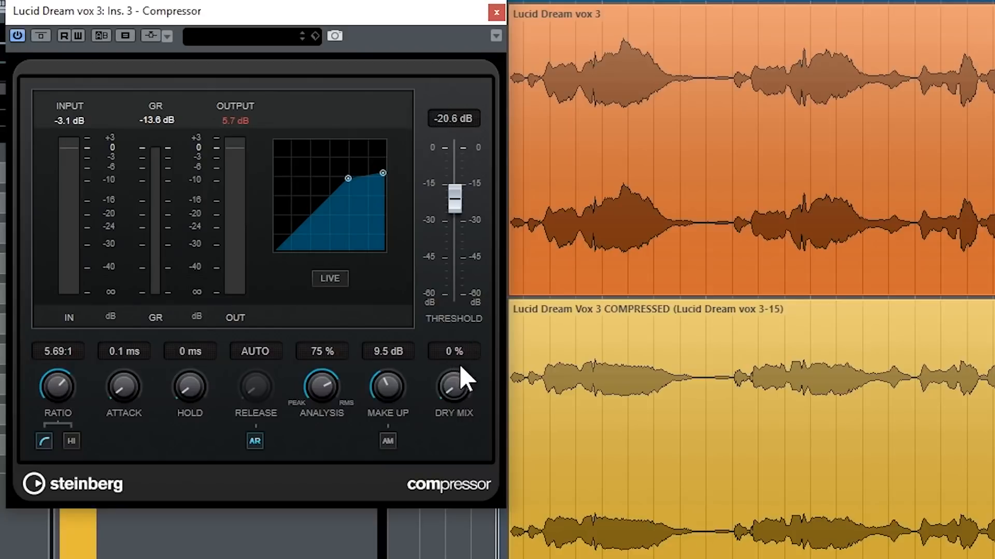
mouse_move(463, 396)
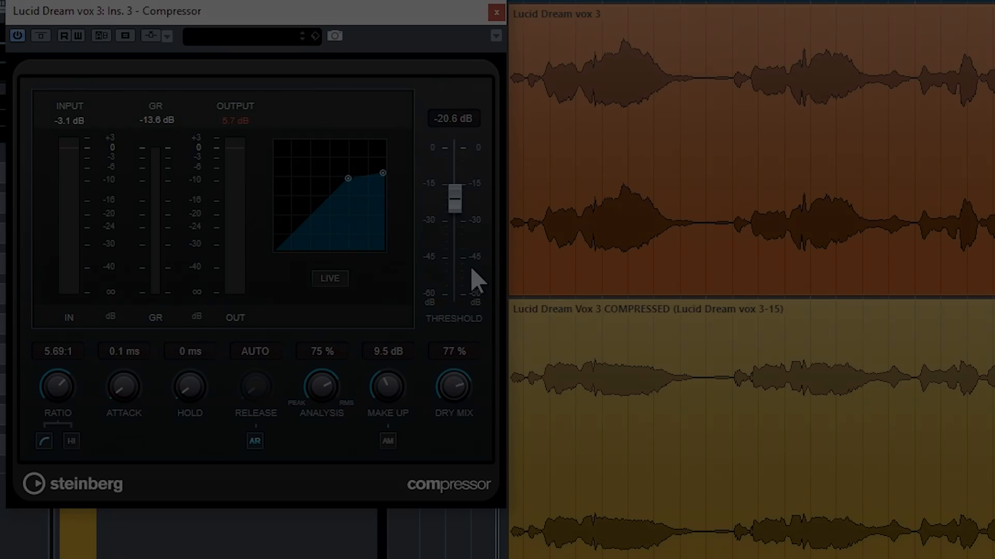
- Close the Compressor window after setting Dry Mix to 77%, revealing the bass drum tracks
left_click(495, 11)
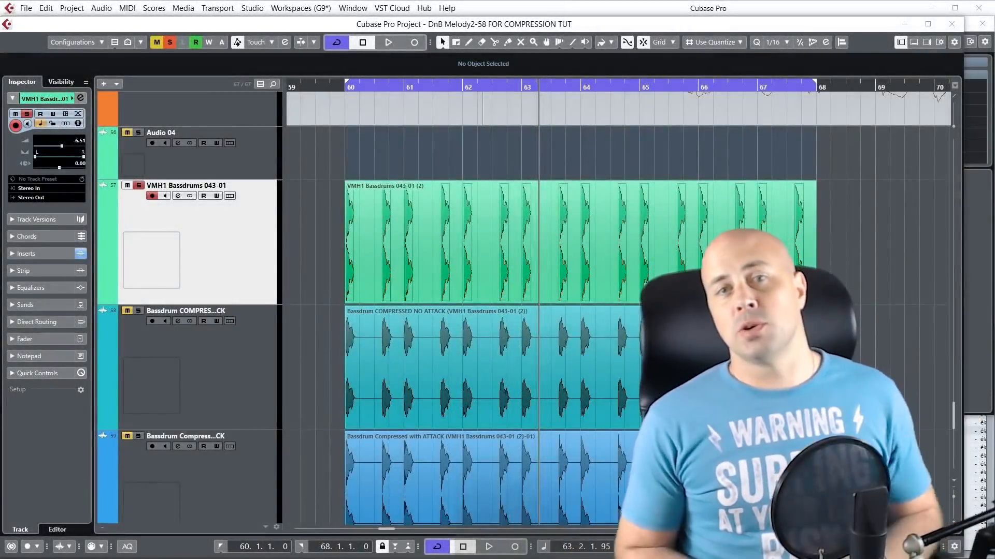